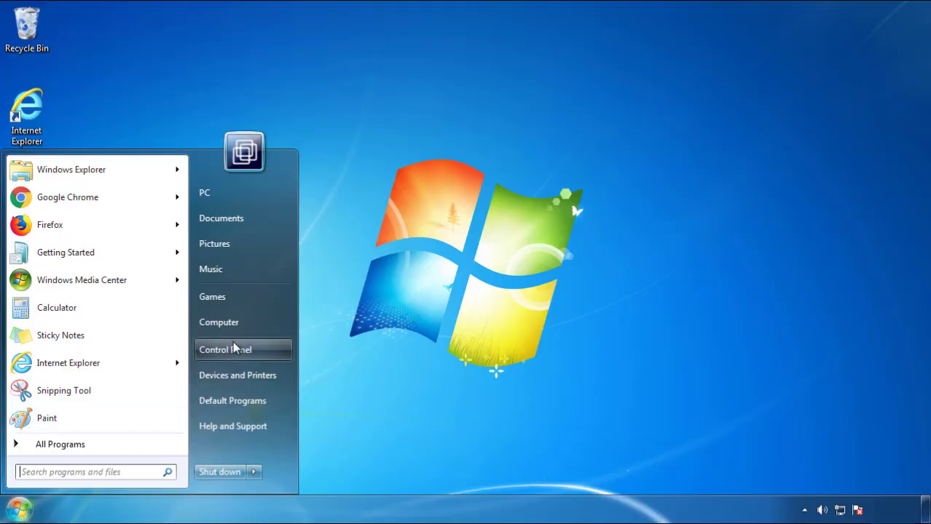
- Reach Programs and Features from the Start menu's Control Panel
{"action": "left_click", "coordinate": [224, 350]}
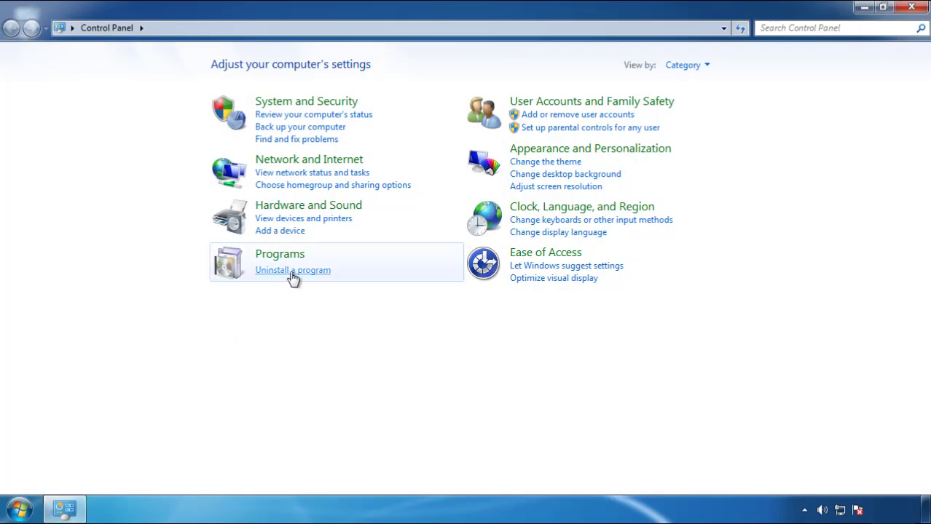
{"action": "left_click", "coordinate": [293, 270]}
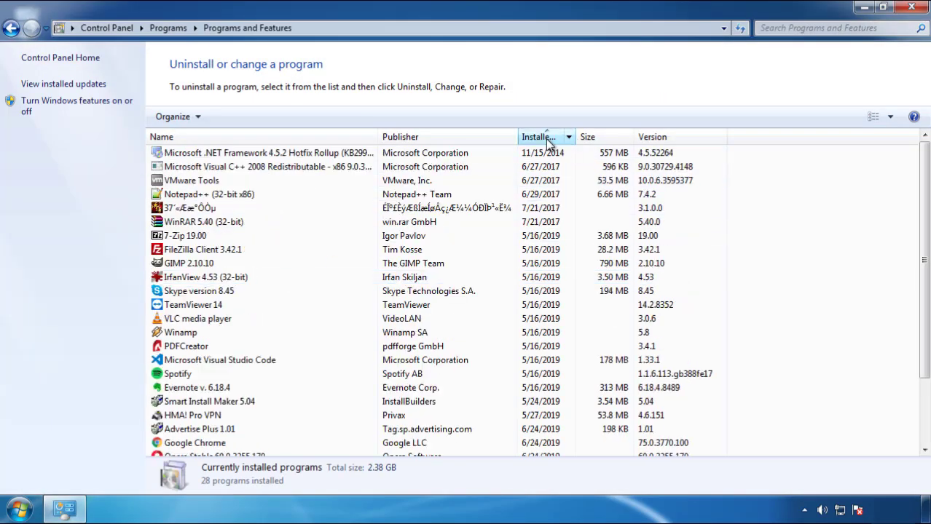
- Sort by Installed On, uninstall SearchMine 2.00 and close Programs and Features
{"action": "left_click", "coordinate": [544, 137]}
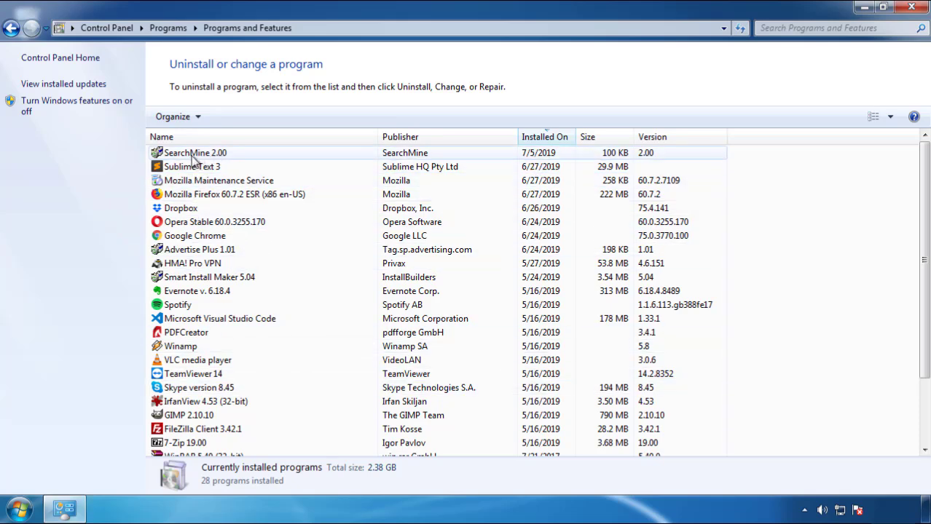
{"action": "left_click", "coordinate": [230, 116]}
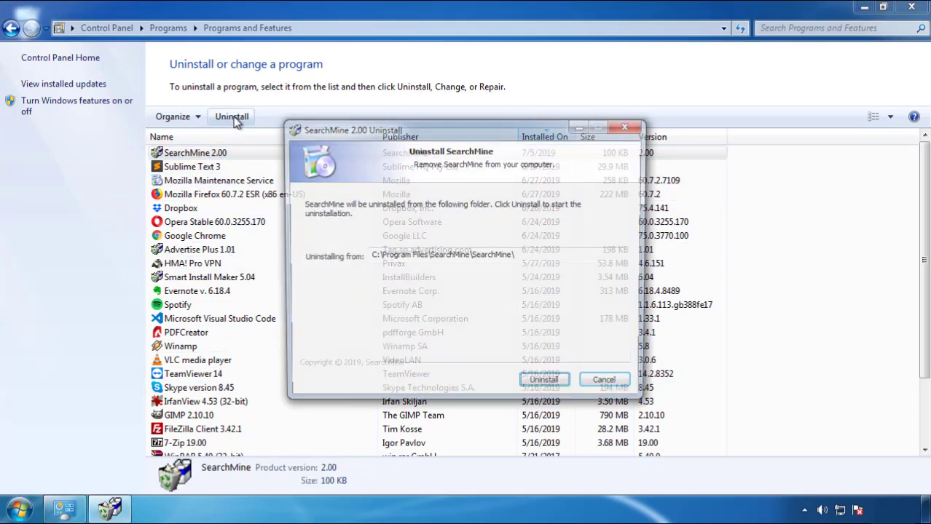
{"action": "left_click", "coordinate": [544, 378]}
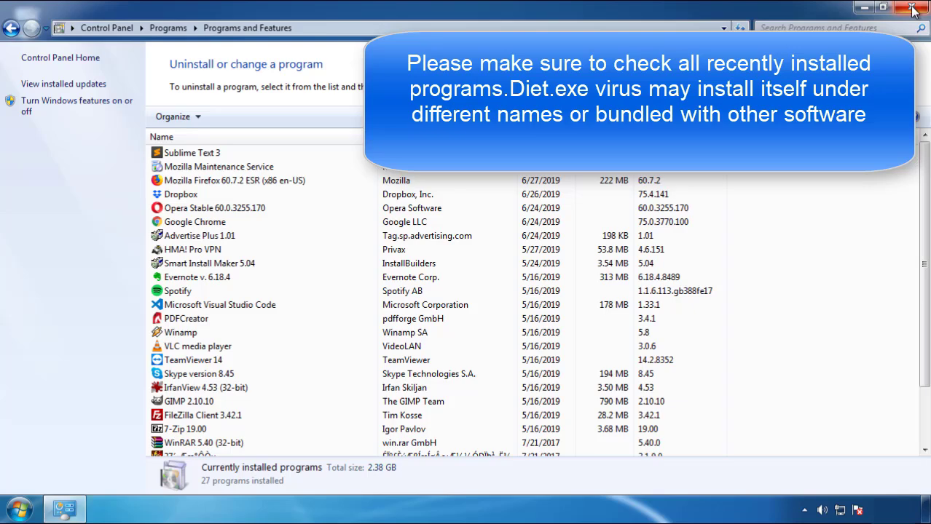
{"action": "left_click", "coordinate": [913, 9]}
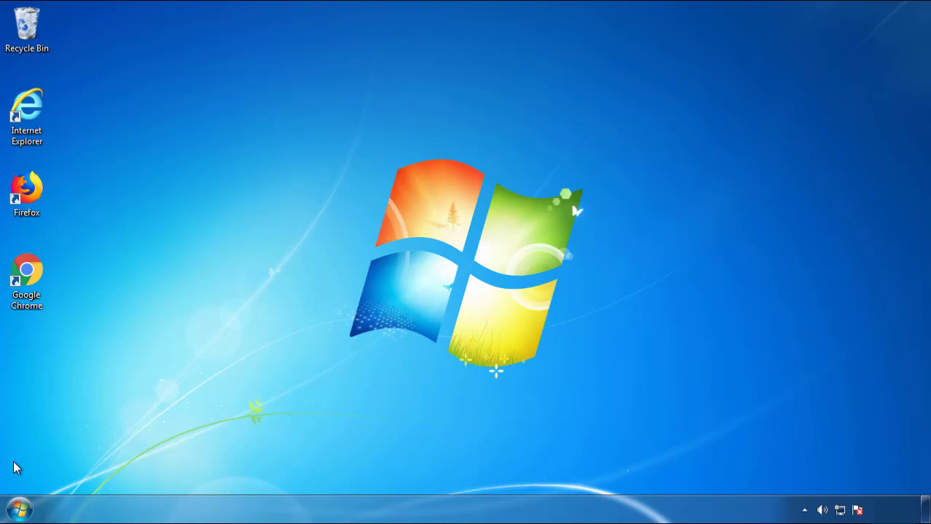
- Restart the computer from the Start menu so it boots into Safe Mode
{"action": "left_click", "coordinate": [253, 472]}
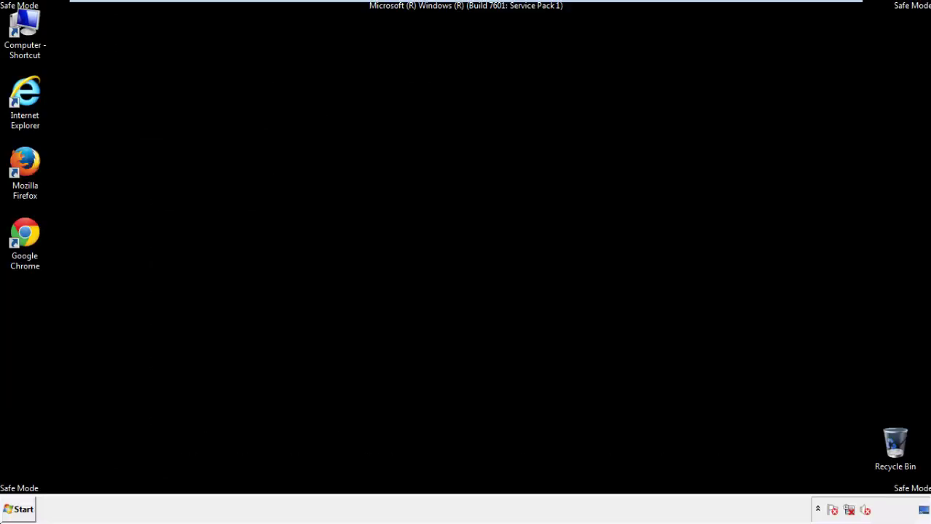
- Launch Firefox, decline the default-browser prompt and re-enable the Menu Bar
{"action": "left_click", "coordinate": [25, 171]}
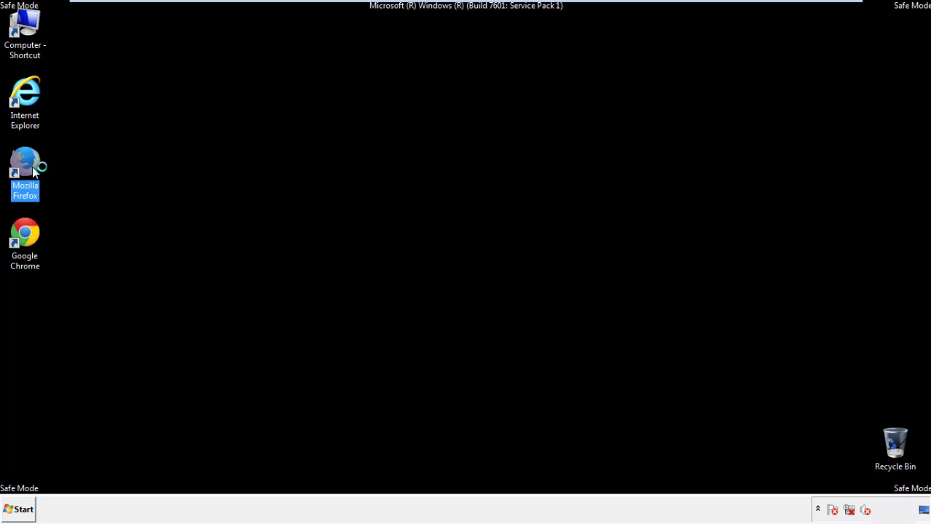
{"action": "double_click", "coordinate": [25, 163]}
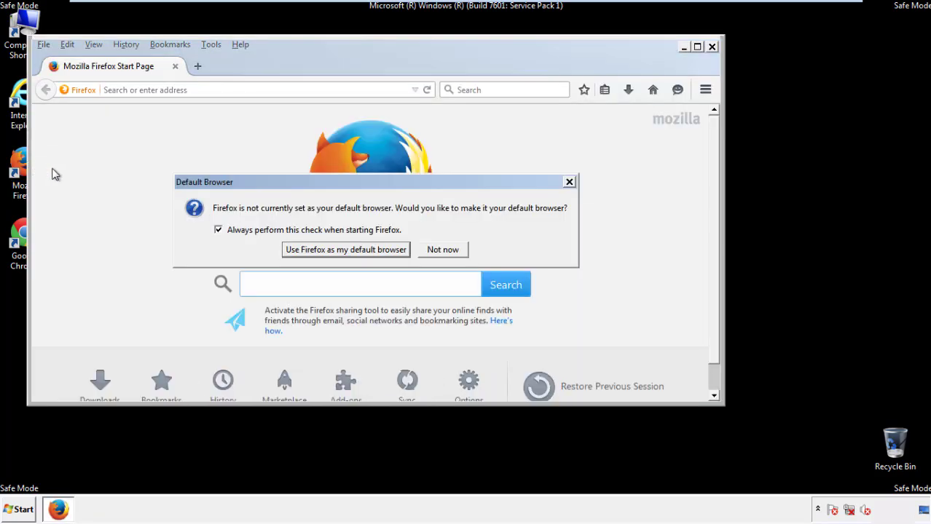
{"action": "left_click", "coordinate": [443, 249]}
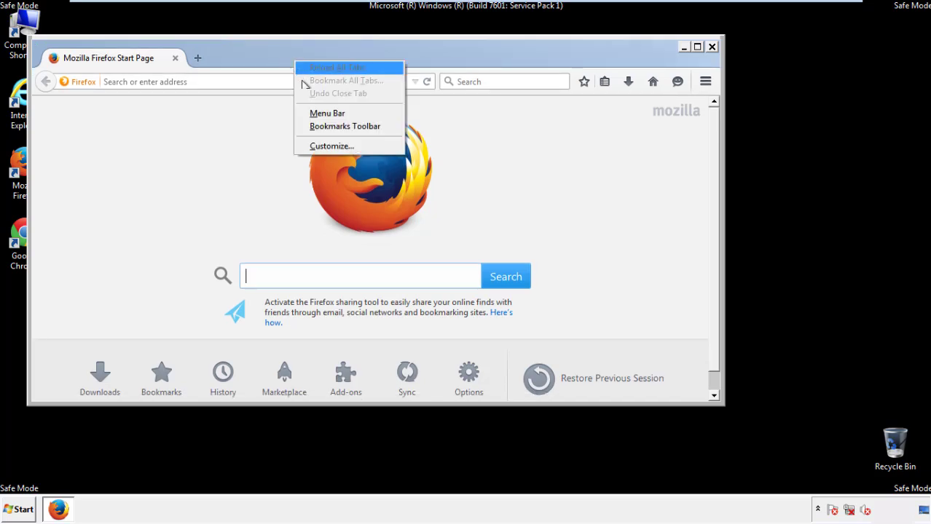
{"action": "left_click", "coordinate": [326, 114]}
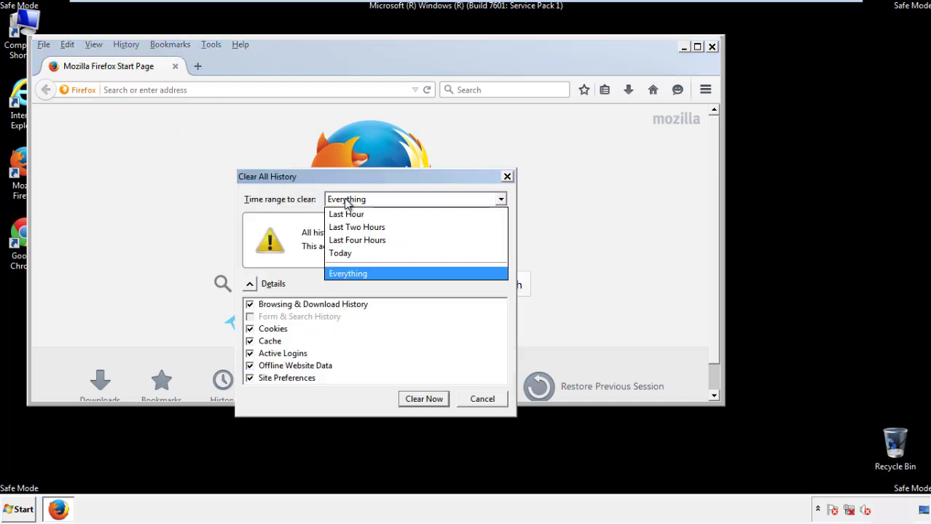
- Clear Recent History for Everything with Site Preferences ticked
{"action": "left_click", "coordinate": [347, 274]}
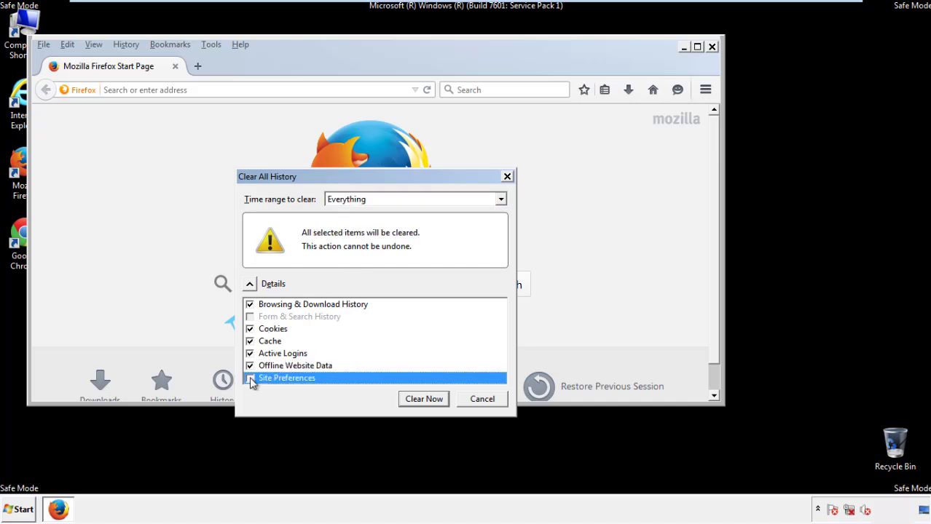
{"action": "left_click", "coordinate": [251, 378]}
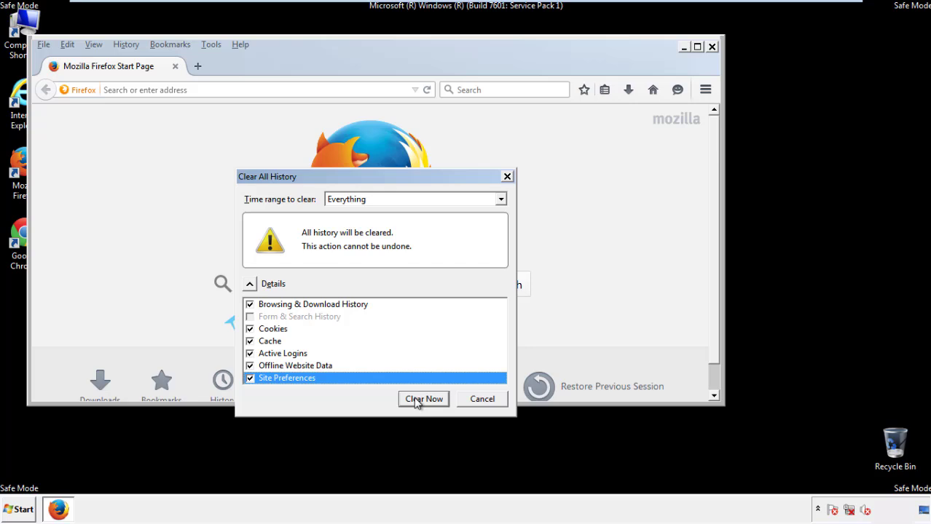
{"action": "left_click", "coordinate": [422, 399]}
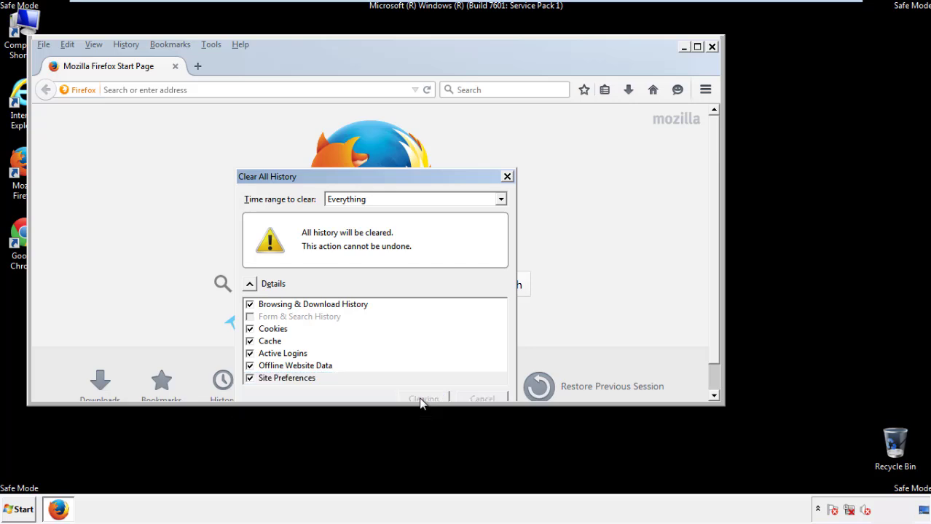
- Refresh Firefox to defaults via Help > Troubleshooting Information
{"action": "left_click", "coordinate": [422, 399]}
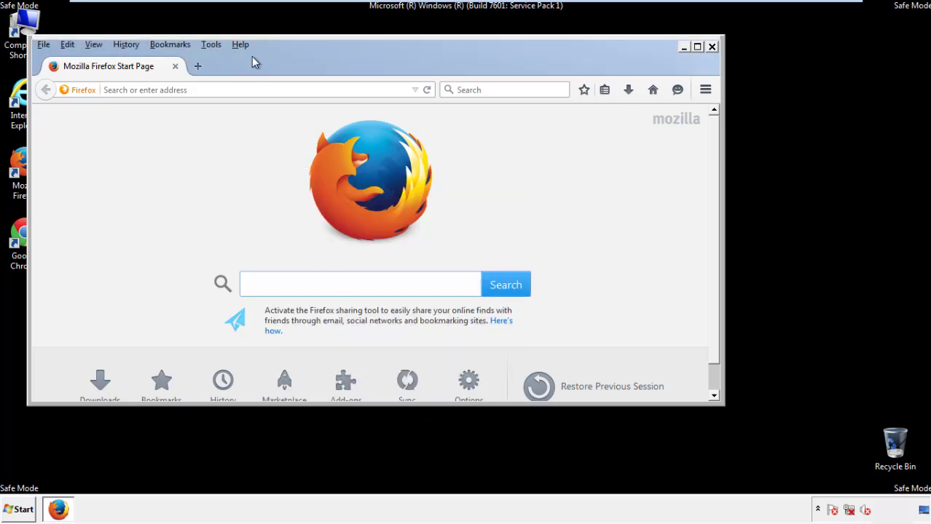
{"action": "left_click", "coordinate": [239, 43]}
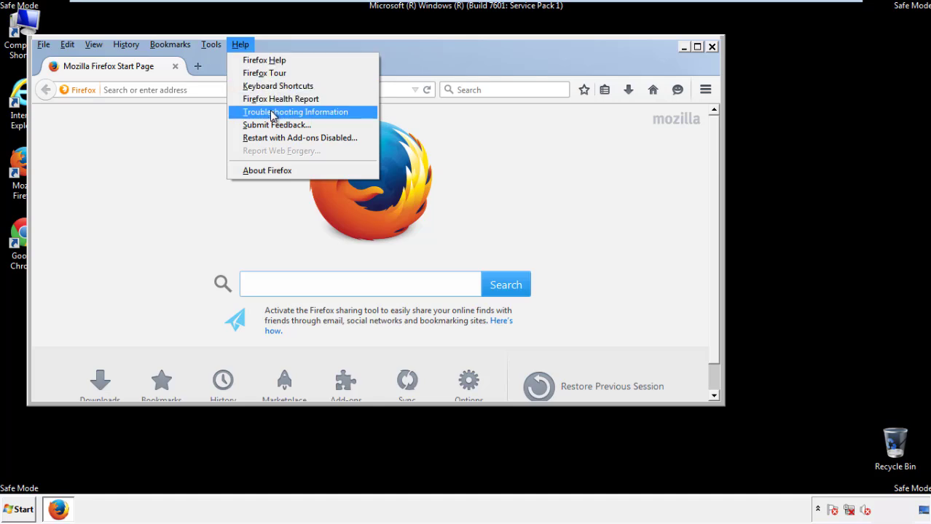
{"action": "left_click", "coordinate": [294, 111]}
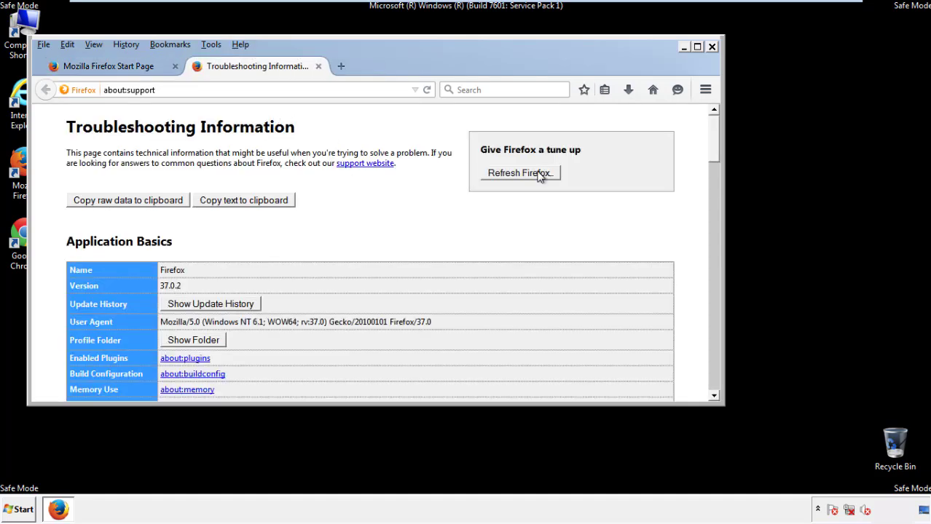
{"action": "left_click", "coordinate": [518, 172]}
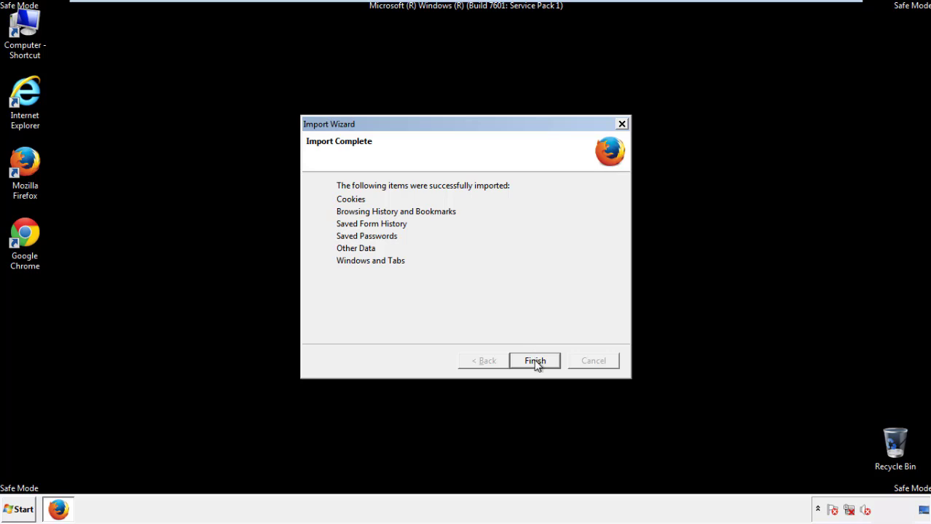
- Finish the refresh, decline the default-browser prompt and close Firefox
{"action": "left_click", "coordinate": [534, 361]}
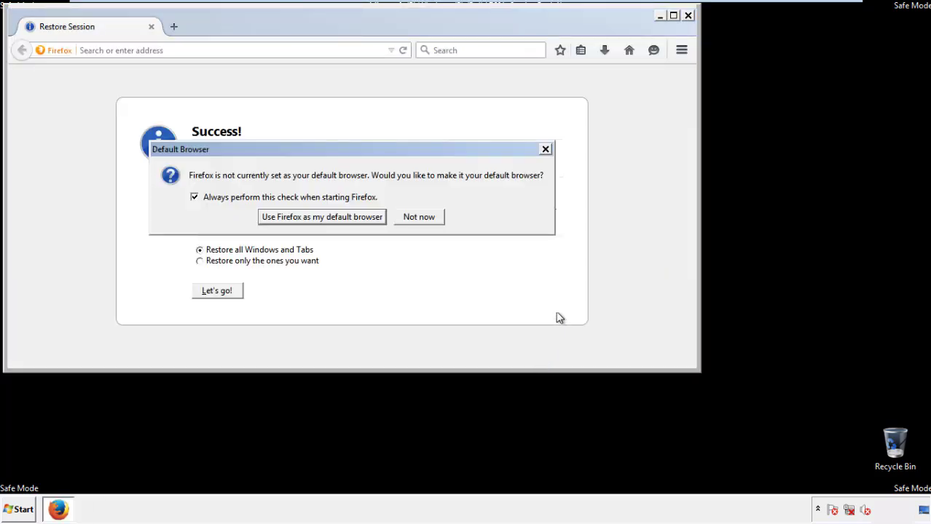
{"action": "left_click", "coordinate": [418, 216]}
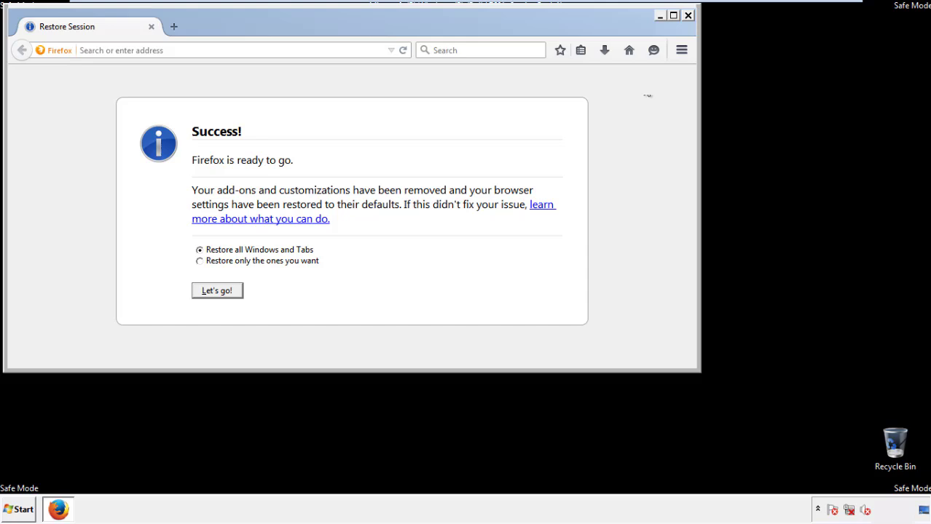
{"action": "left_click", "coordinate": [687, 14]}
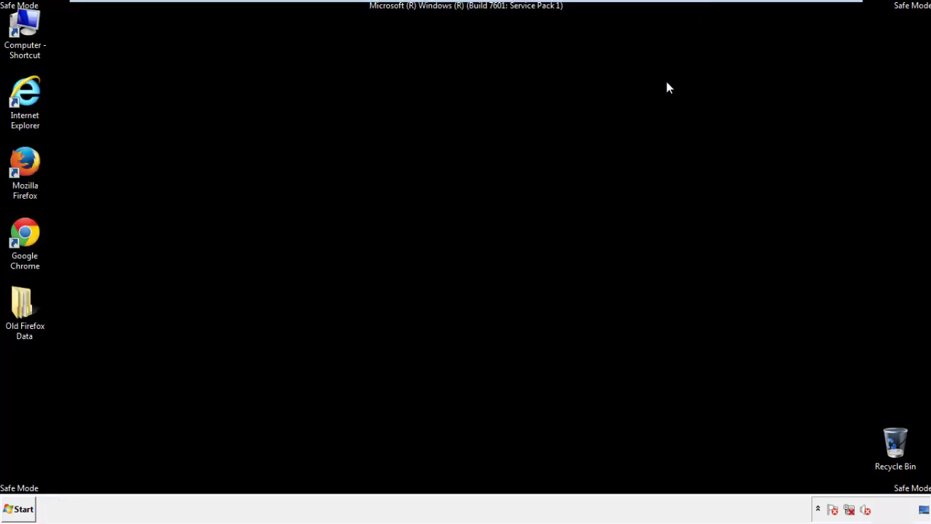
- Launch Google Chrome, load its Settings page and head to History
{"action": "left_click", "coordinate": [24, 241]}
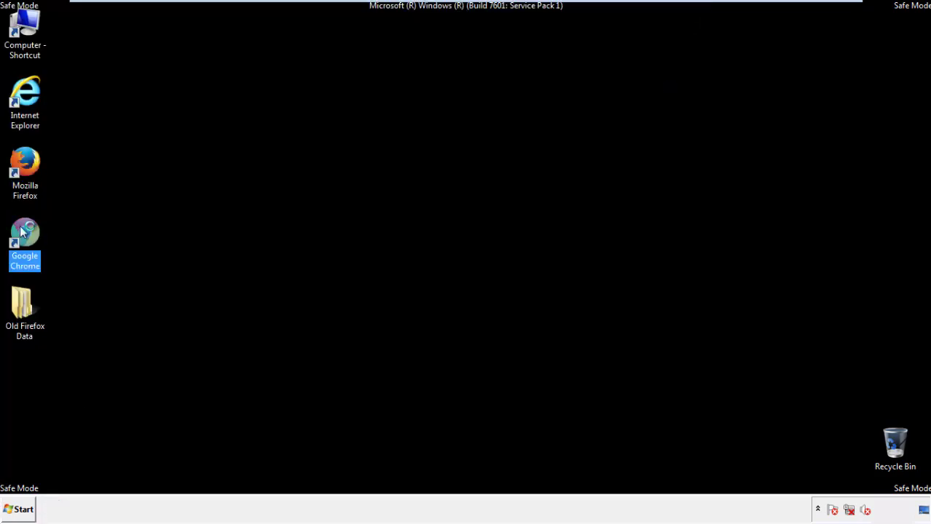
{"action": "double_click", "coordinate": [25, 240]}
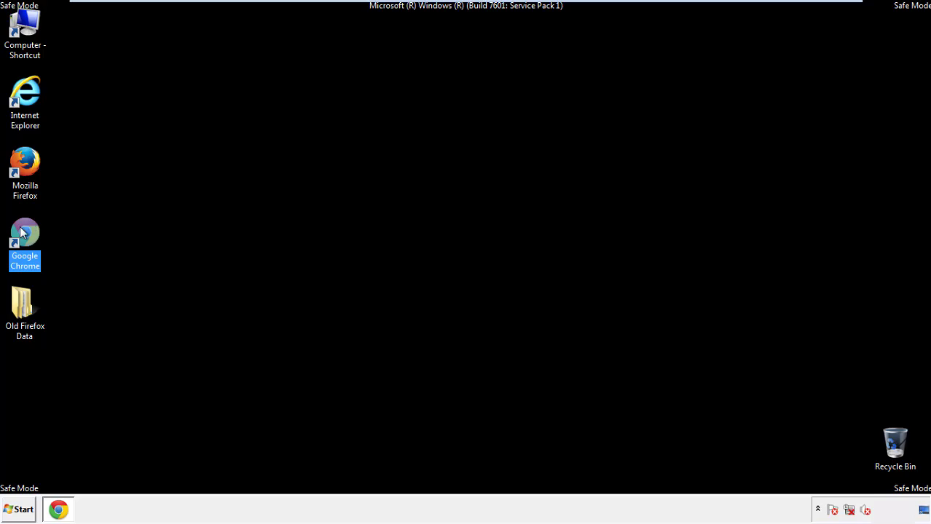
{"action": "double_click", "coordinate": [25, 240]}
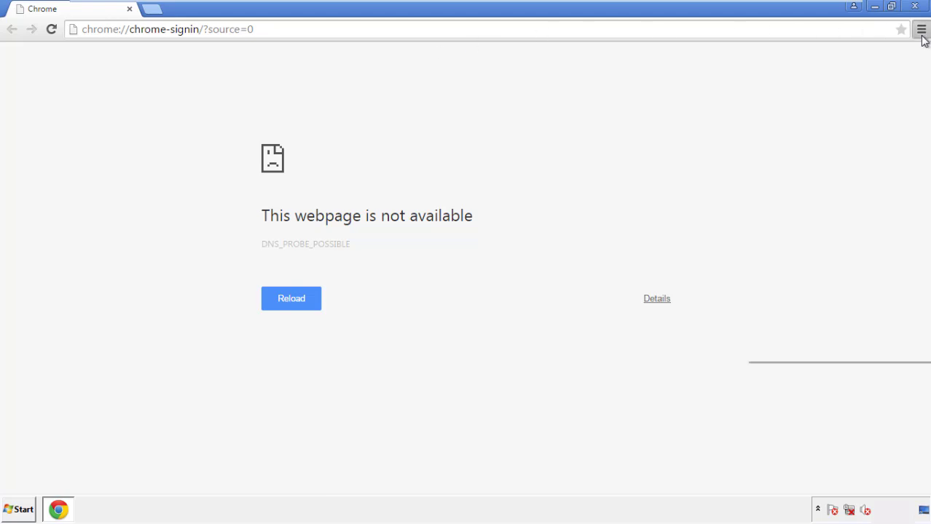
{"action": "left_click", "coordinate": [920, 29]}
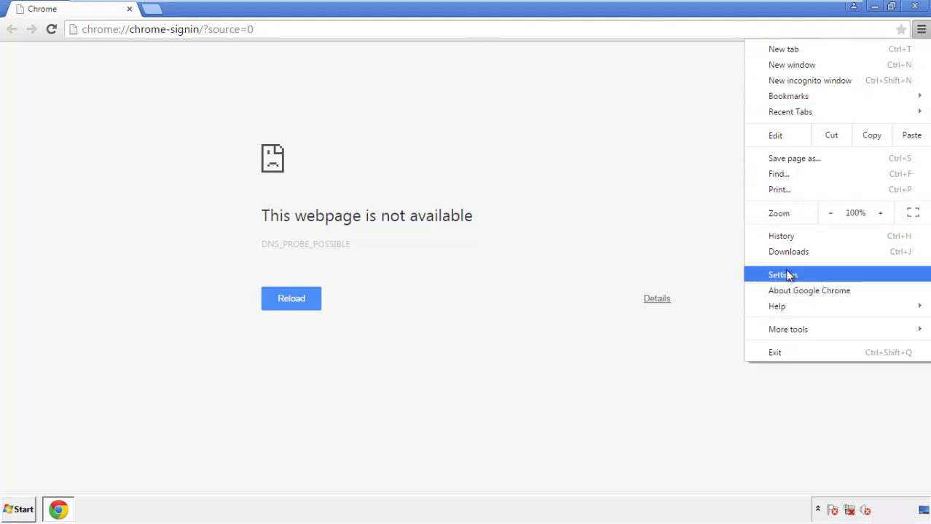
{"action": "left_click", "coordinate": [784, 273]}
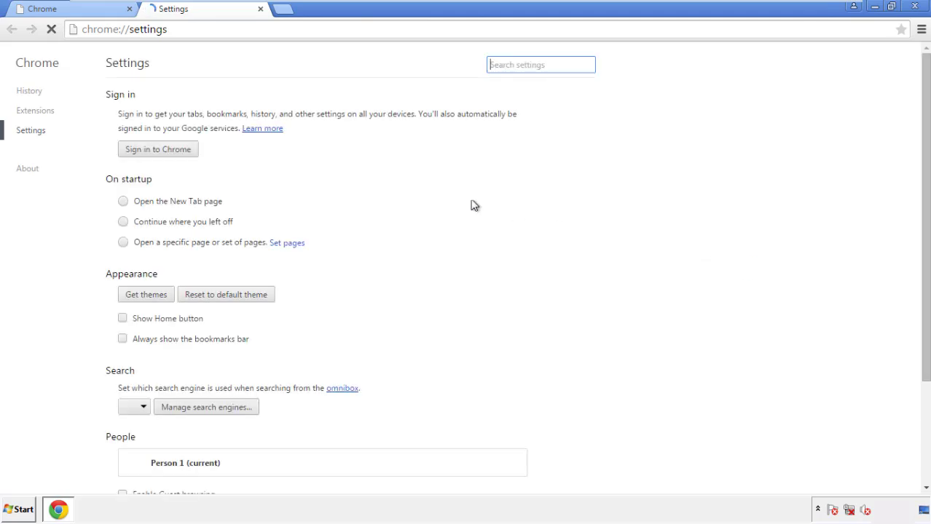
{"action": "left_click", "coordinate": [29, 90]}
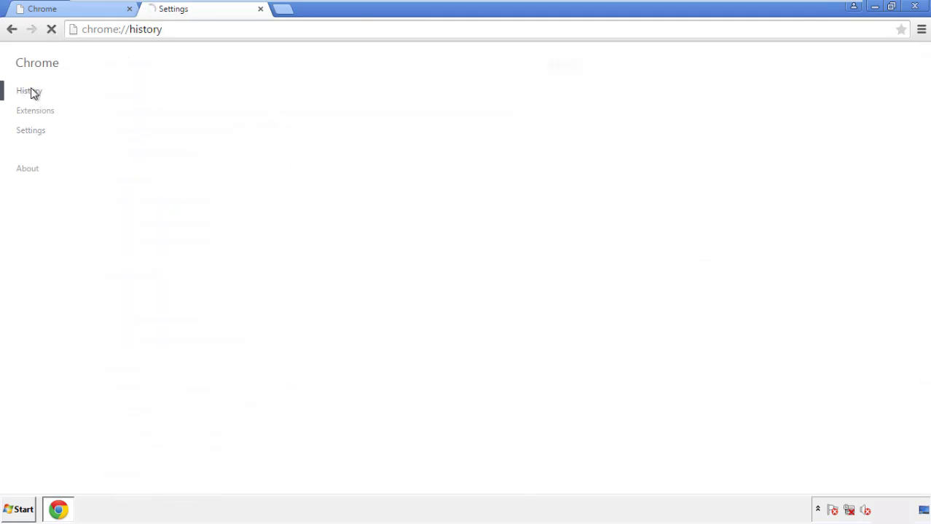
- Clear browsing data from the beginning of time, including content licenses, keeping passwords
{"action": "left_click", "coordinate": [29, 90]}
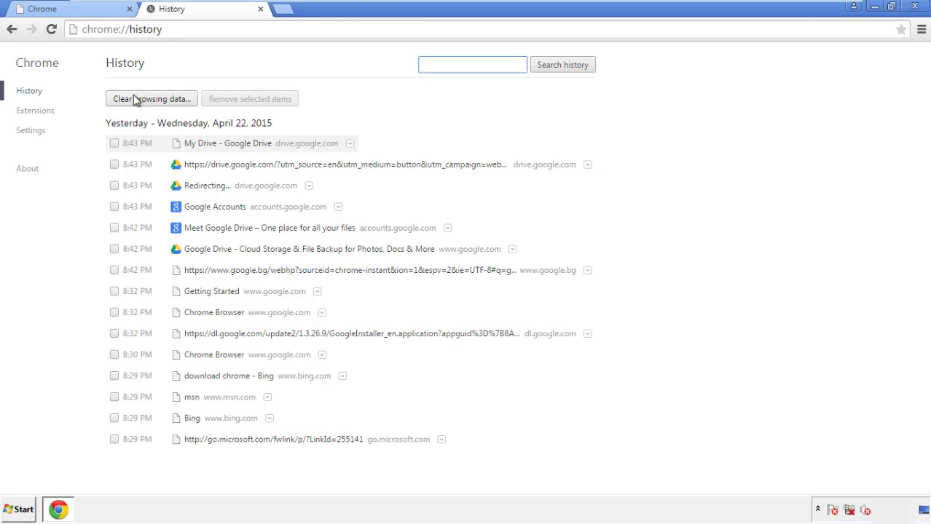
{"action": "left_click", "coordinate": [152, 99]}
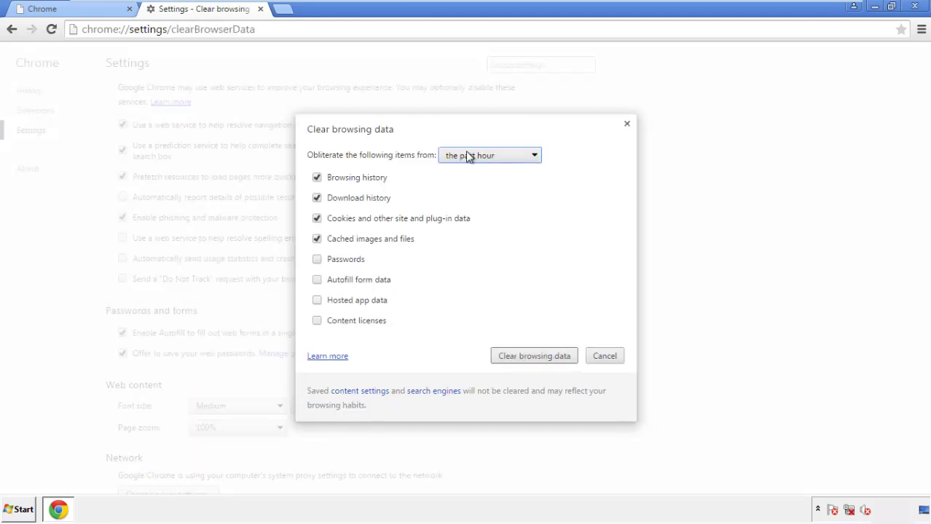
{"action": "left_click", "coordinate": [490, 154]}
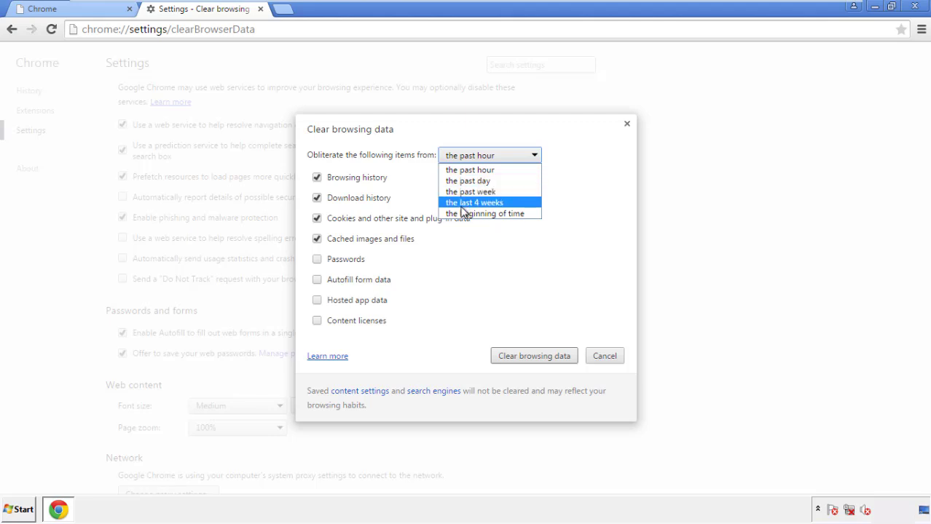
{"action": "mouse_move", "coordinate": [475, 169]}
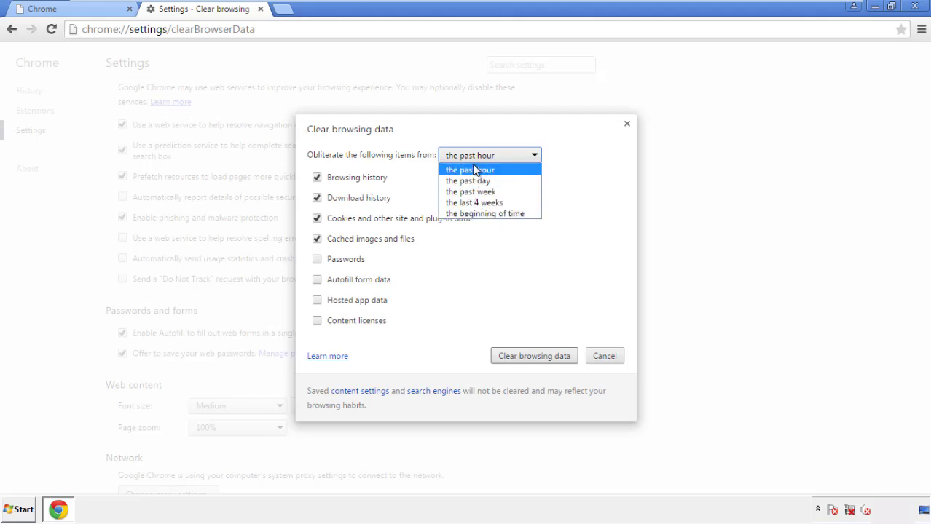
{"action": "mouse_move", "coordinate": [485, 213]}
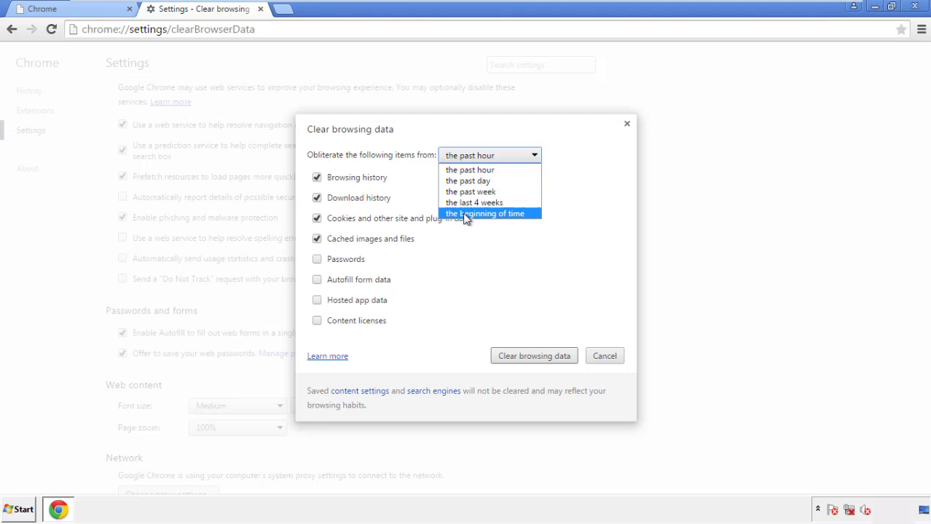
{"action": "left_click", "coordinate": [487, 212]}
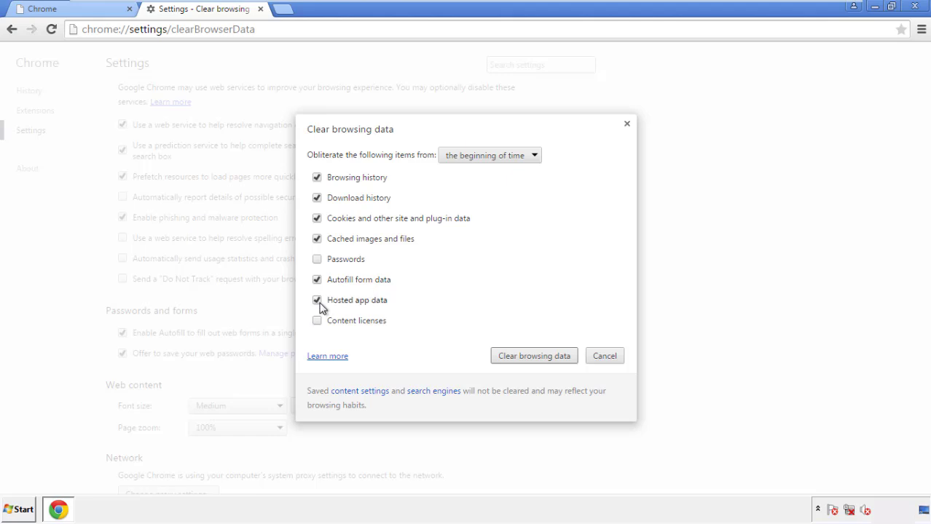
{"action": "left_click", "coordinate": [317, 320]}
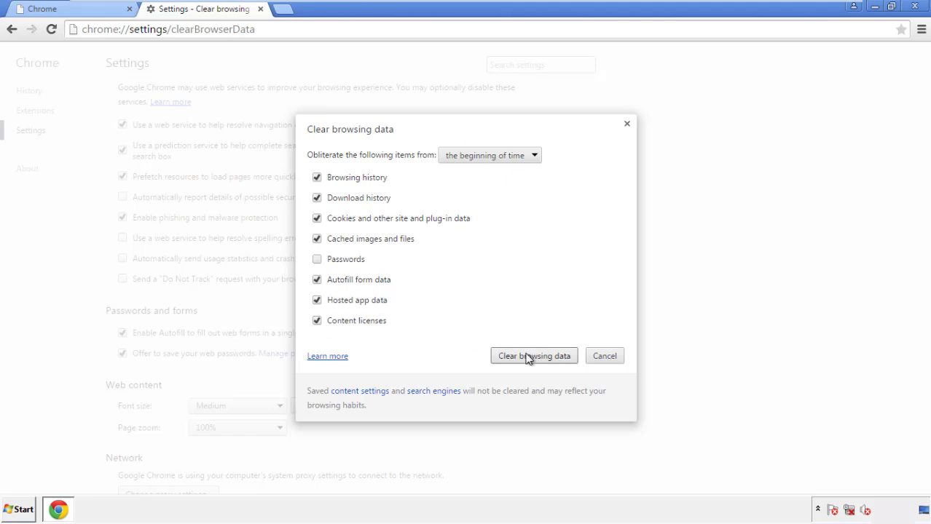
{"action": "left_click", "coordinate": [533, 355]}
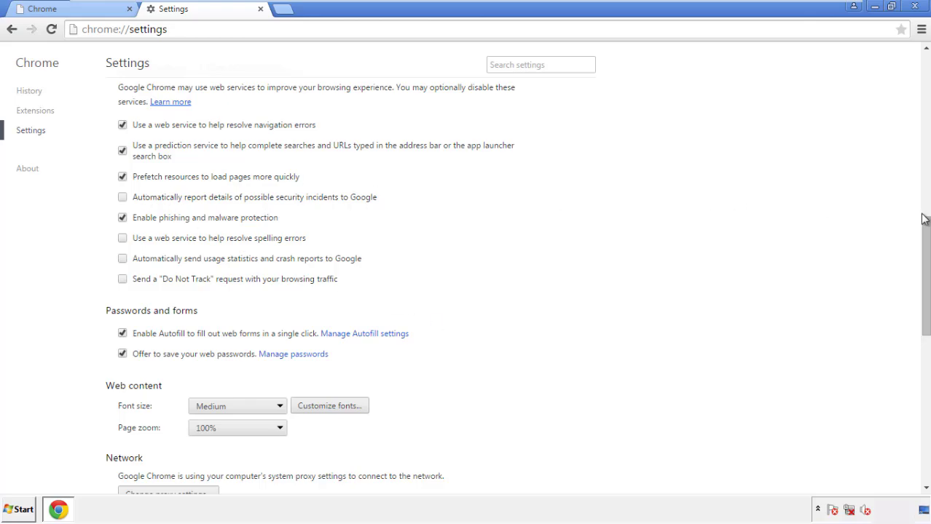
- Reset Chrome's settings to defaults from the bottom of the Settings page and confirm
{"action": "scroll", "scroll_direction": "down", "scroll_amount": 3}
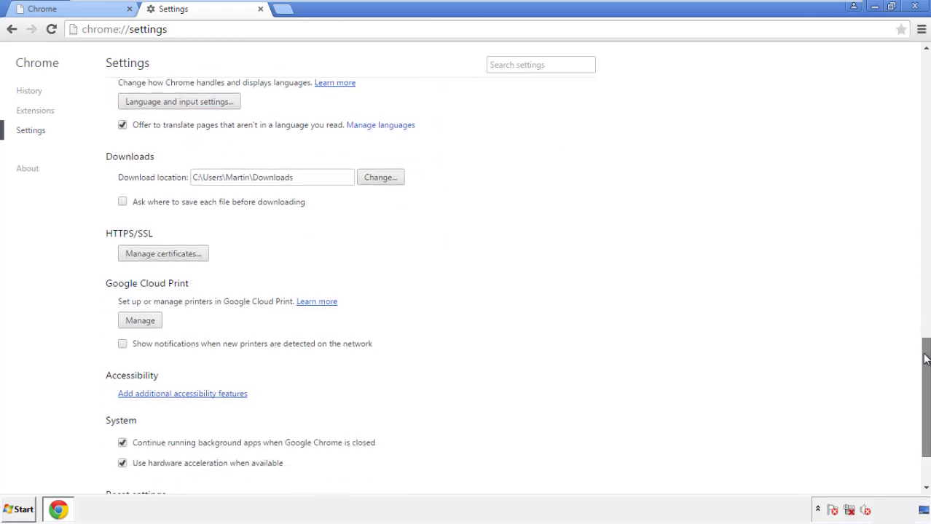
{"action": "scroll", "scroll_direction": "down", "scroll_amount": 3}
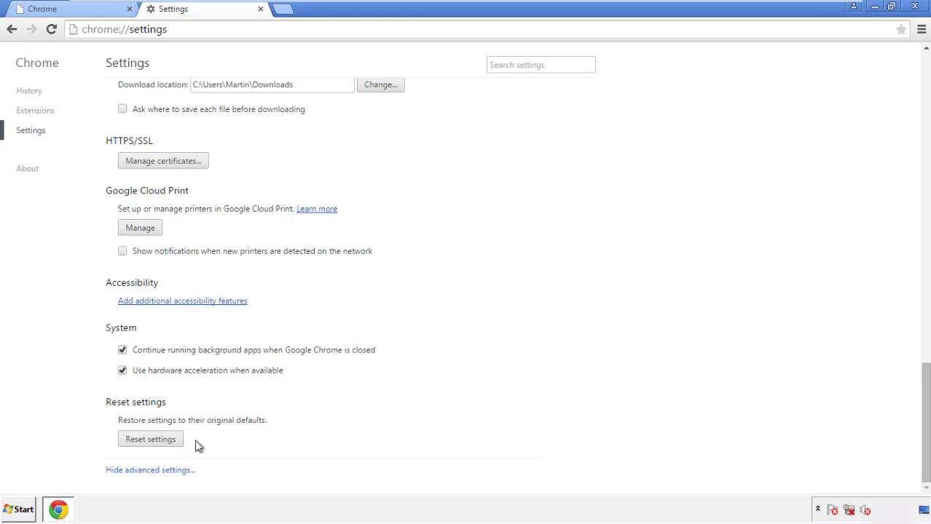
{"action": "left_click", "coordinate": [150, 439]}
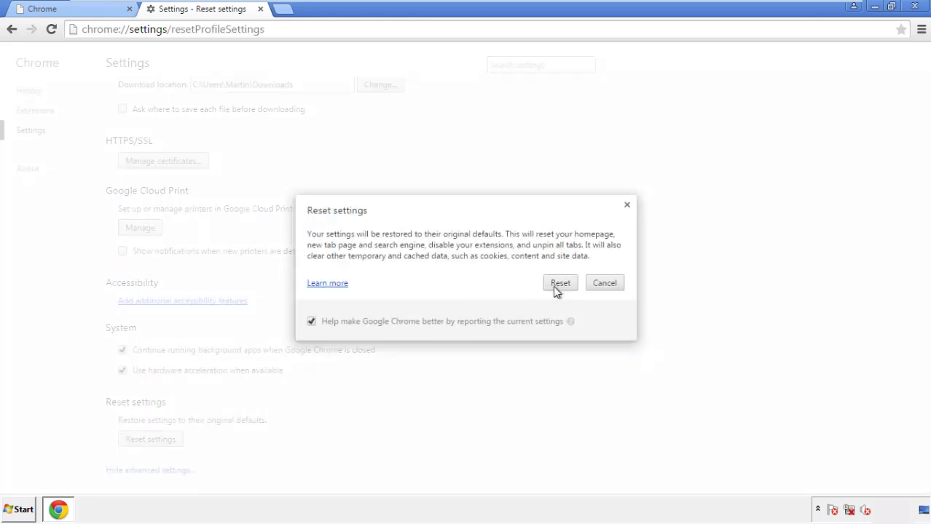
{"action": "left_click", "coordinate": [559, 283]}
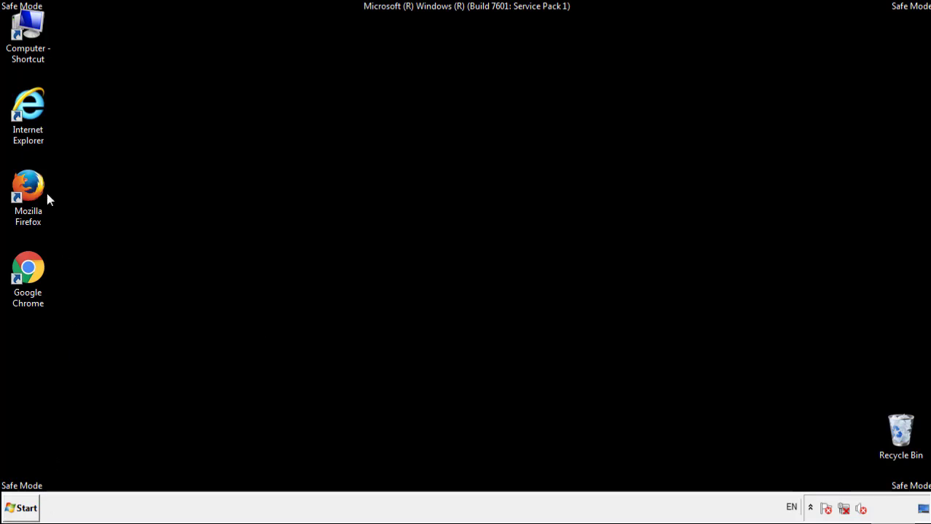
- Launch Firefox and remove the Search Mine extension in the Add-ons manager
{"action": "double_click", "coordinate": [28, 186]}
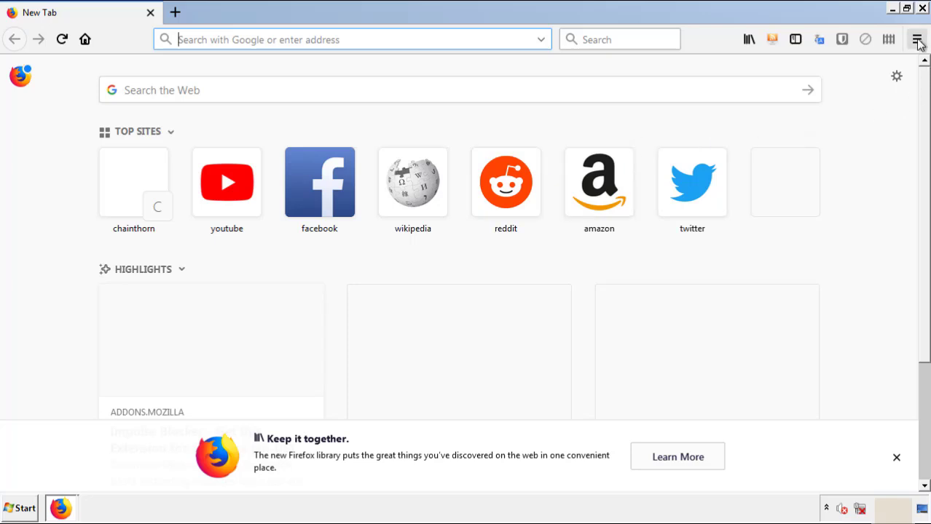
{"action": "left_click", "coordinate": [918, 39]}
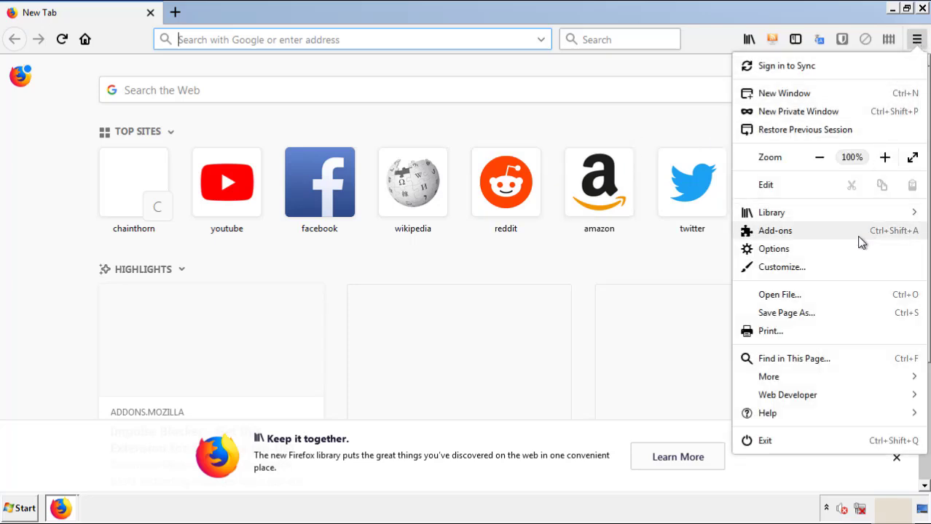
{"action": "left_click", "coordinate": [775, 230]}
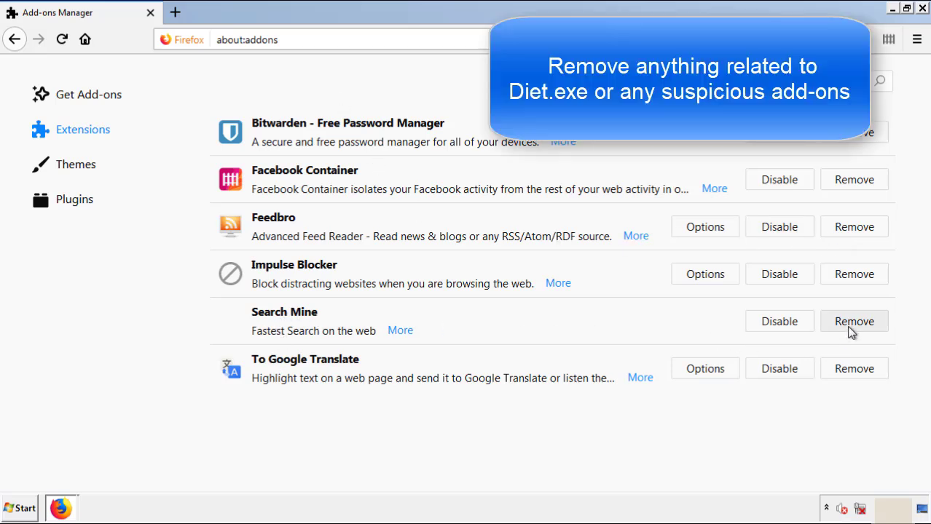
{"action": "left_click", "coordinate": [854, 322]}
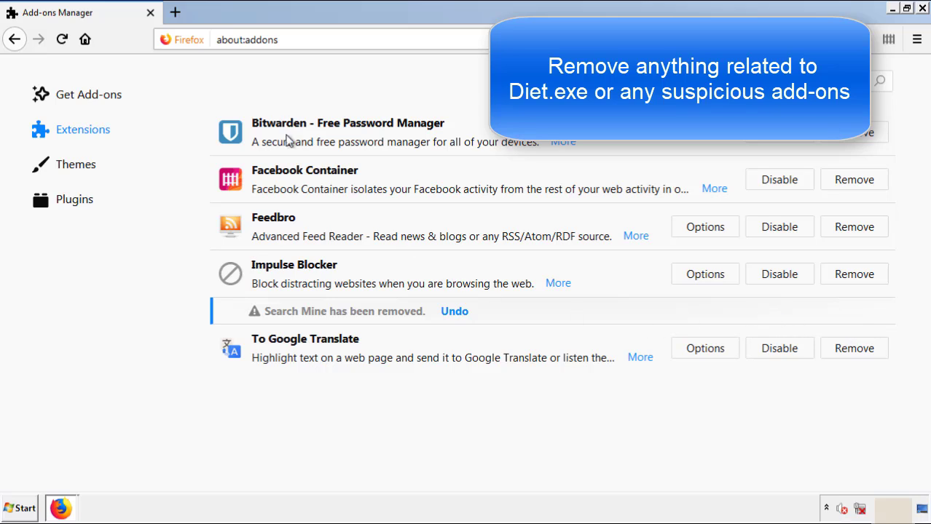
{"action": "mouse_move", "coordinate": [881, 42]}
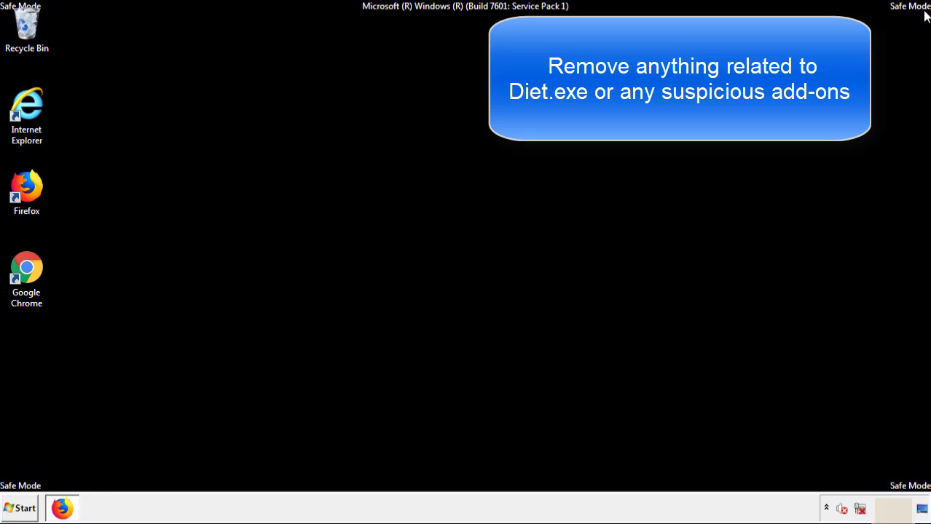
{"action": "mouse_move", "coordinate": [26, 277]}
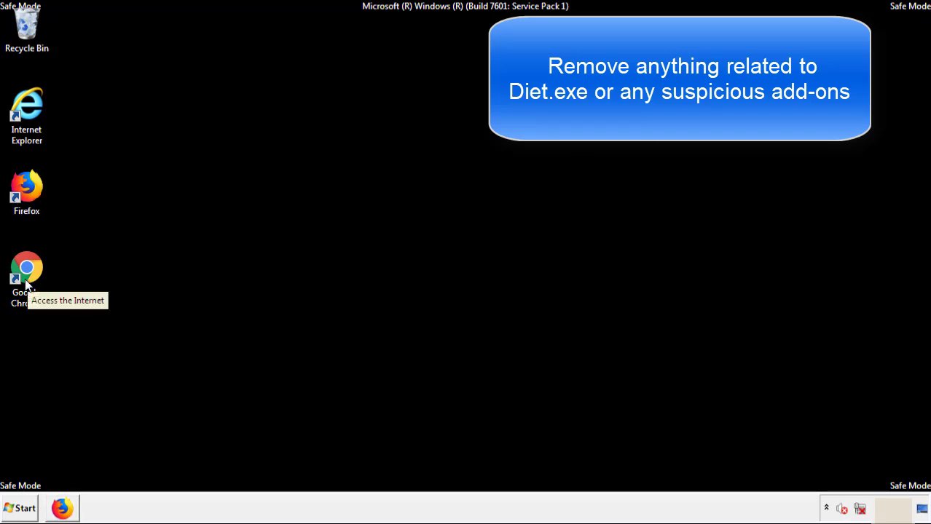
- Launch Chrome and remove the Search Mine extension from More tools > Extensions
{"action": "double_click", "coordinate": [27, 274]}
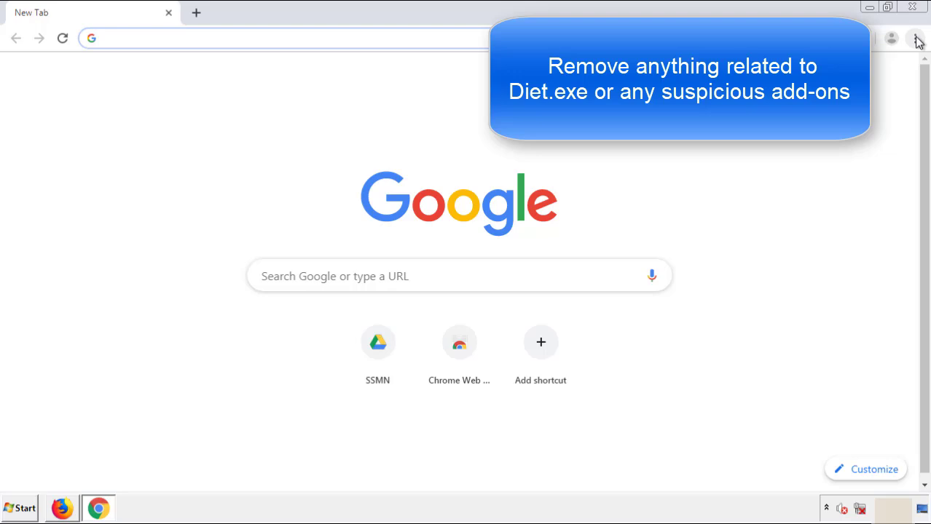
{"action": "left_click", "coordinate": [915, 38]}
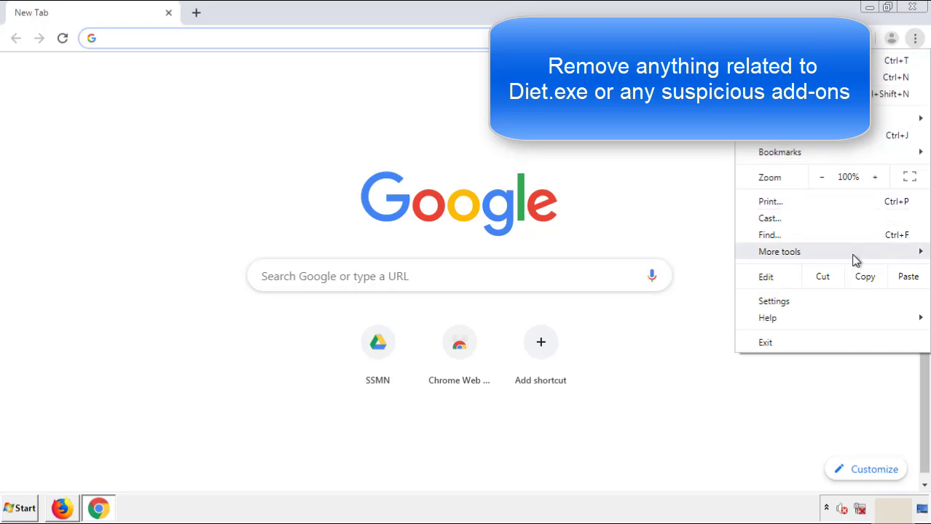
{"action": "left_click", "coordinate": [779, 251]}
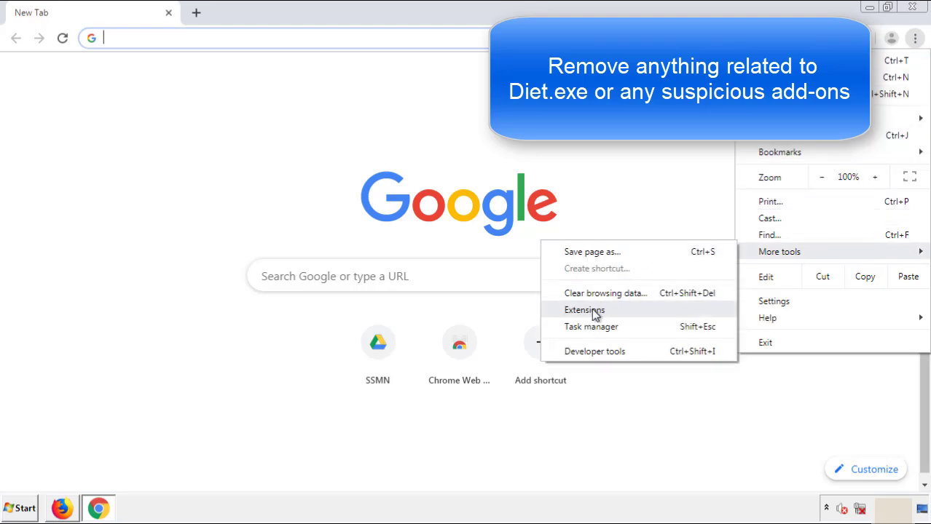
{"action": "left_click", "coordinate": [585, 308]}
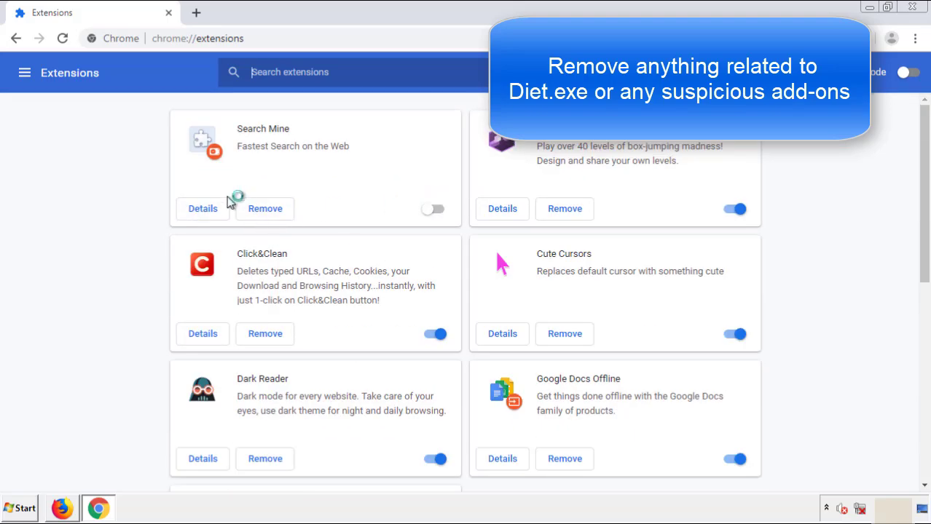
{"action": "left_click", "coordinate": [266, 210]}
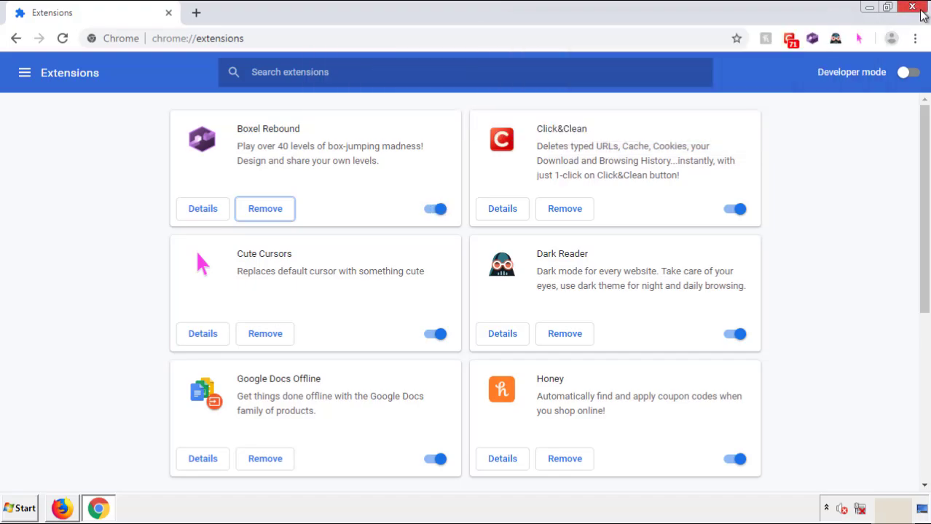
- Close Chrome and bring up the Start menu's shutdown options to restart
{"action": "left_click", "coordinate": [911, 6]}
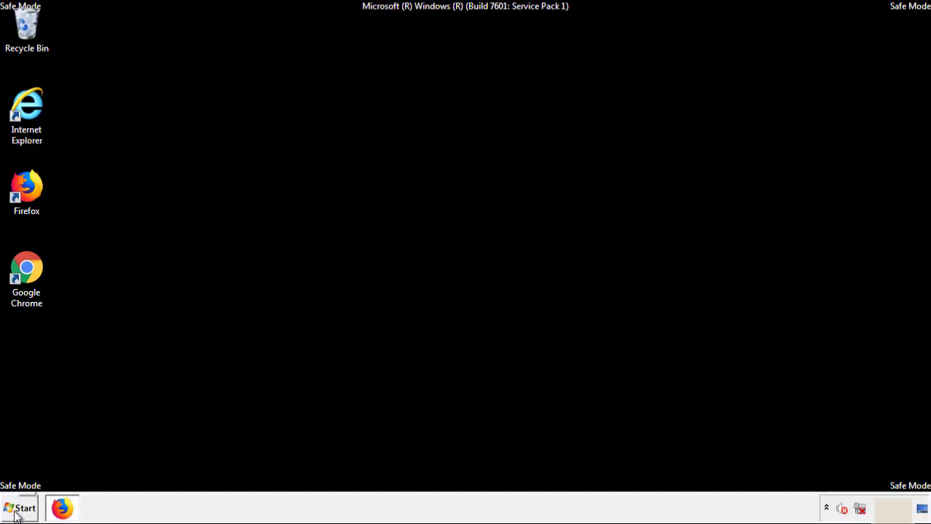
{"action": "left_click", "coordinate": [20, 508]}
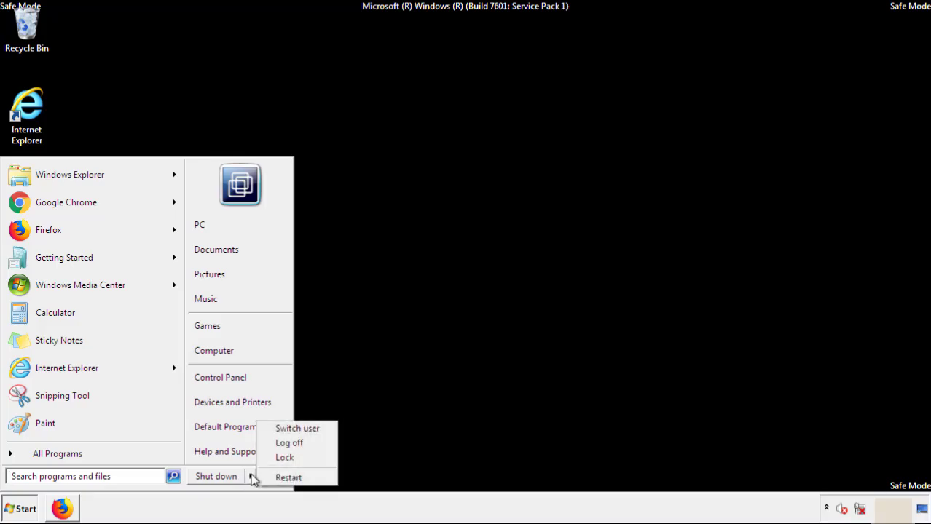